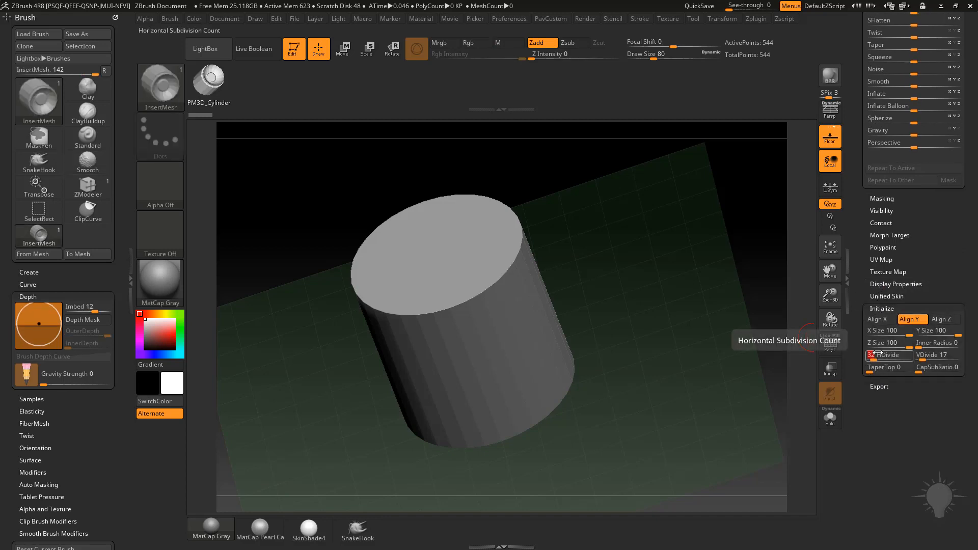
Convert the cylinder to a 12-sided PolyMesh3D and orbit it upright to view the cap
type("12")
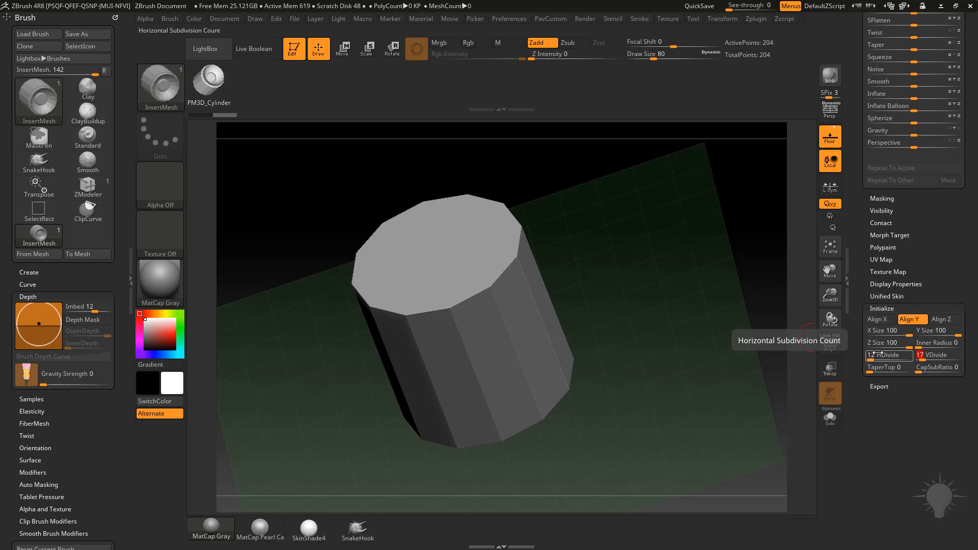
left_click(932, 355)
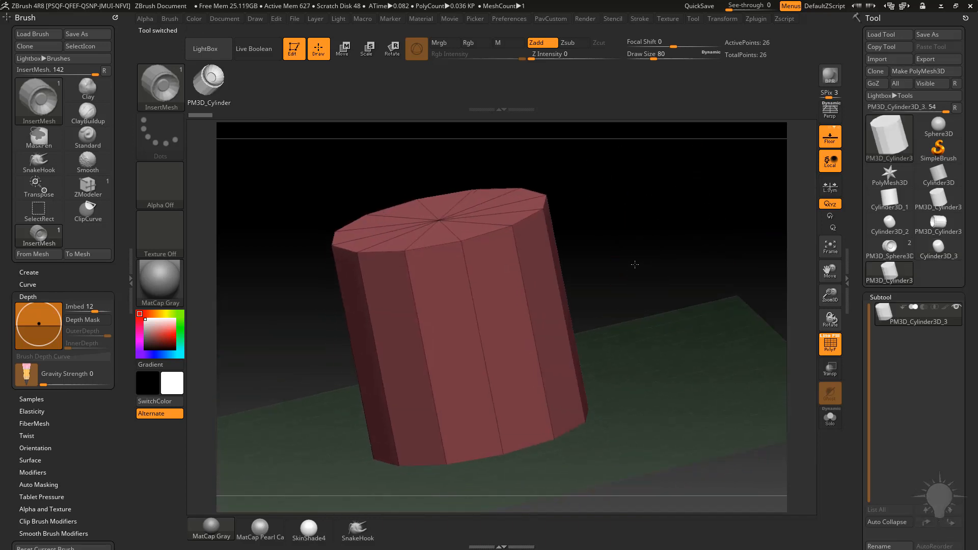
left_click_drag(634, 264, 607, 338)
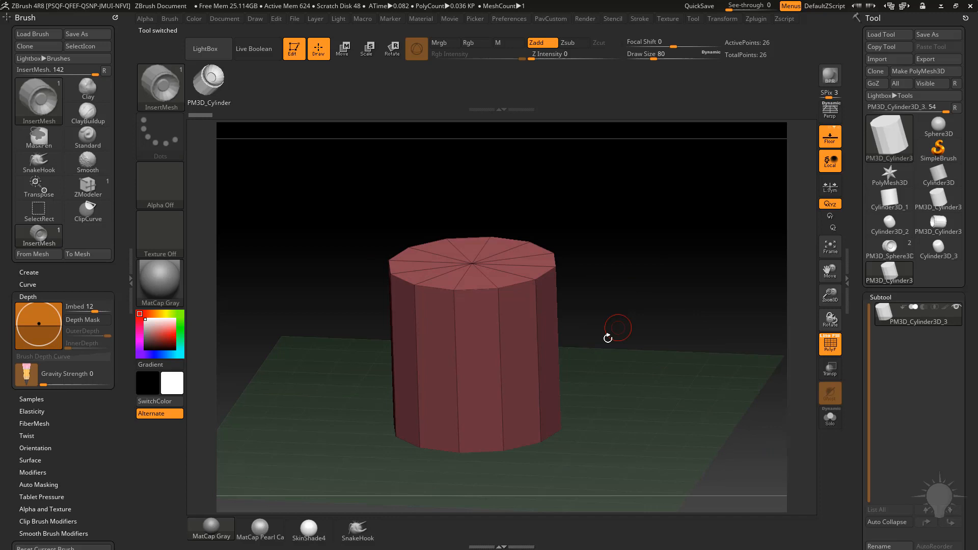
mouse_move(412, 393)
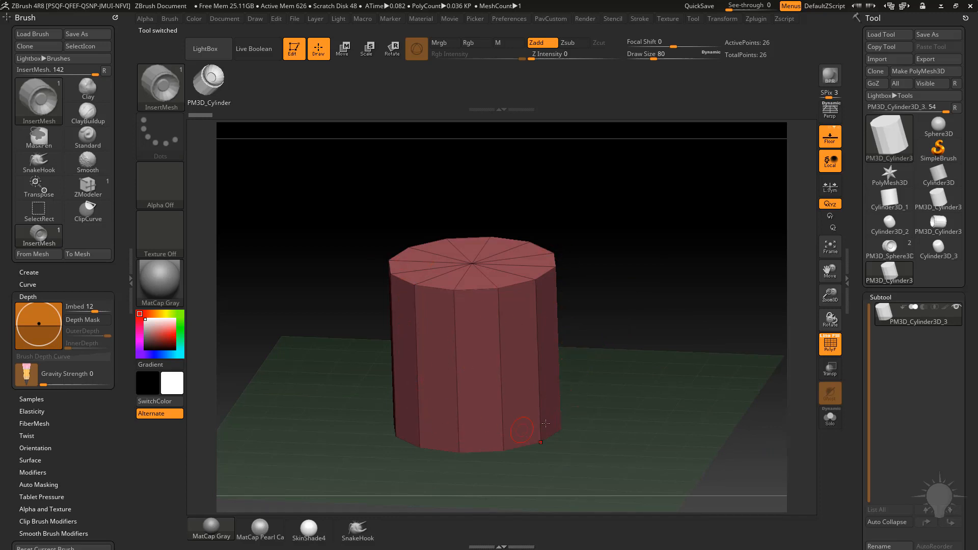
left_click_drag(524, 427, 589, 374)
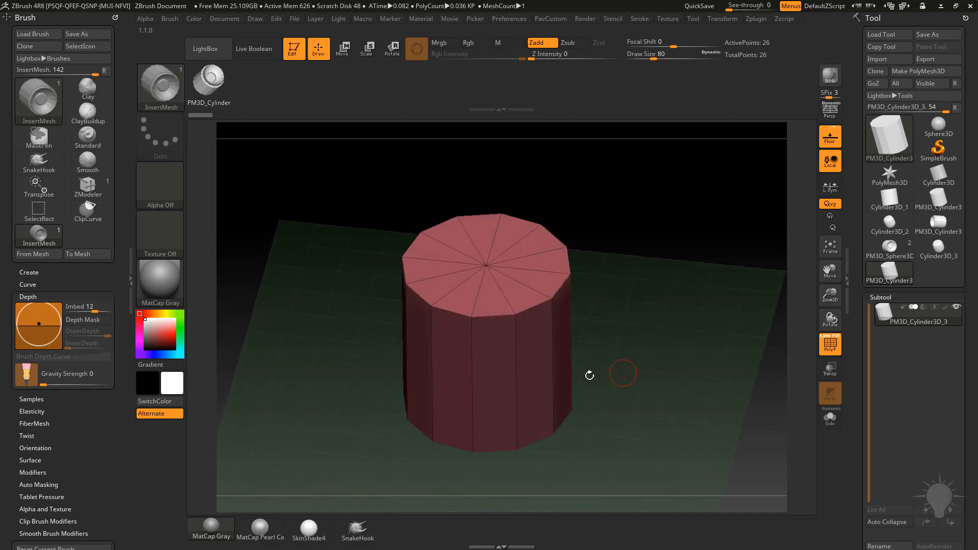
left_click_drag(622, 373, 644, 297)
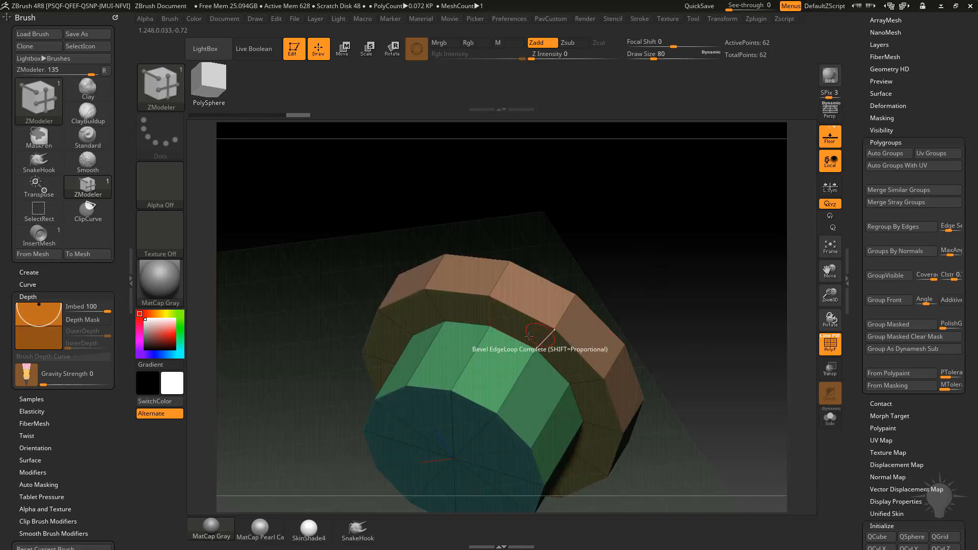
Open the ZModeler edge actions menu to bevel and extrude the cylinder's top loops
right_click(527, 337)
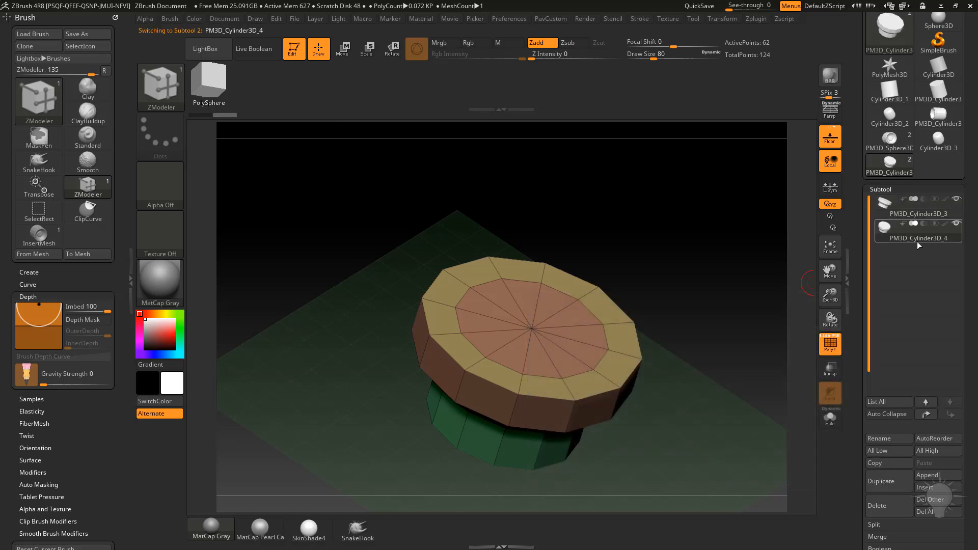
Select the second cylinder subtool and delete hidden geometry, leaving only its 12-sided cap
left_click(87, 210)
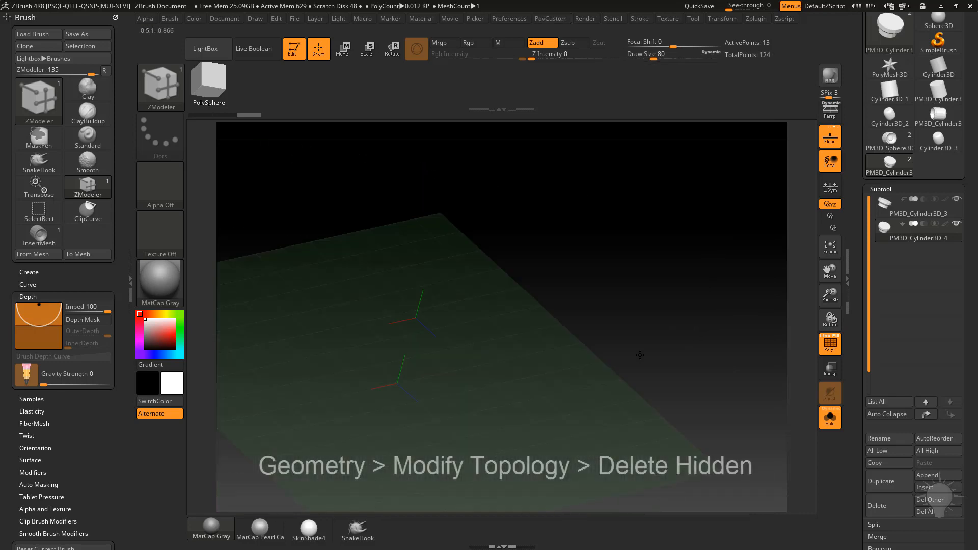
left_click(881, 316)
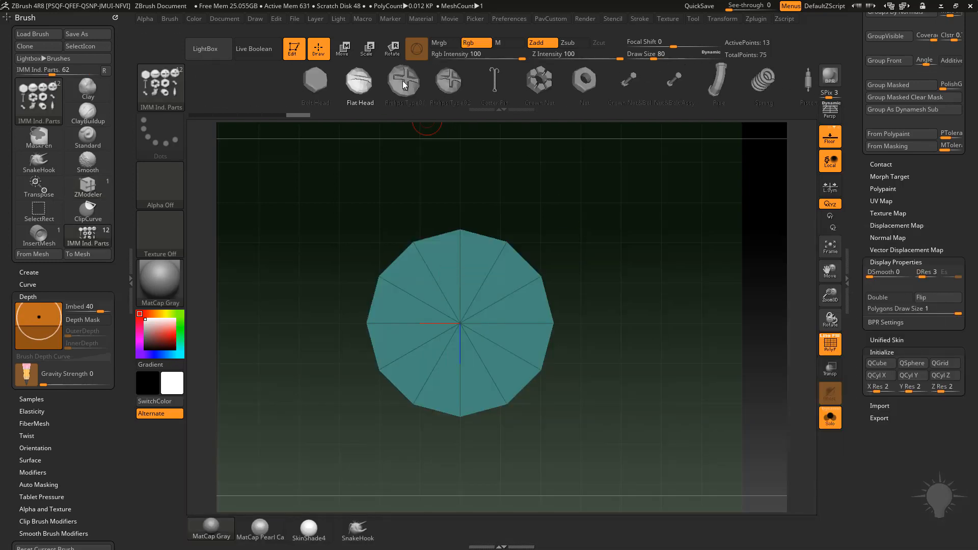
Choose the Philips Type01 part from the IMM Ind. Parts brush for the disc
left_click(448, 80)
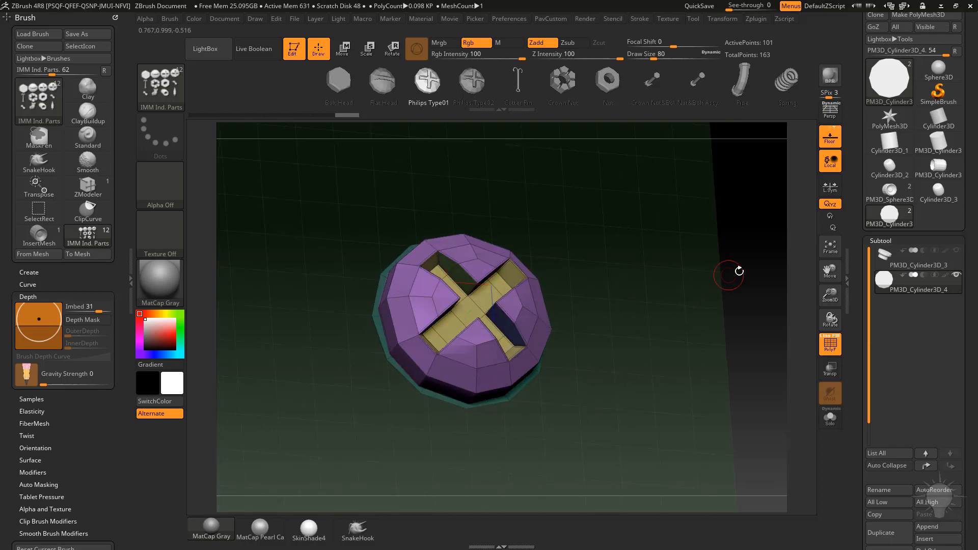
mouse_move(859, 325)
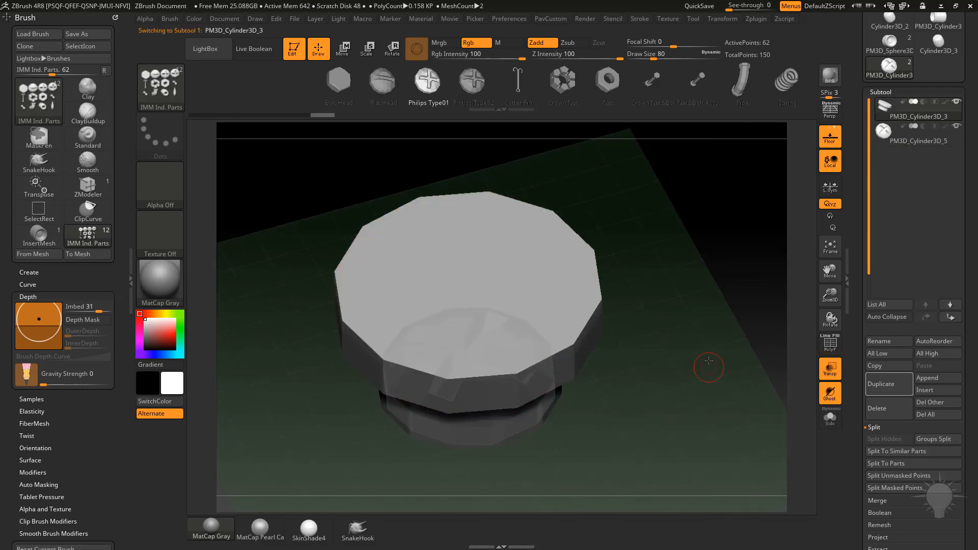
Orbit the stepped cylinder and accept auto-activating Dynamic Subdiv
left_click_drag(708, 366, 726, 346)
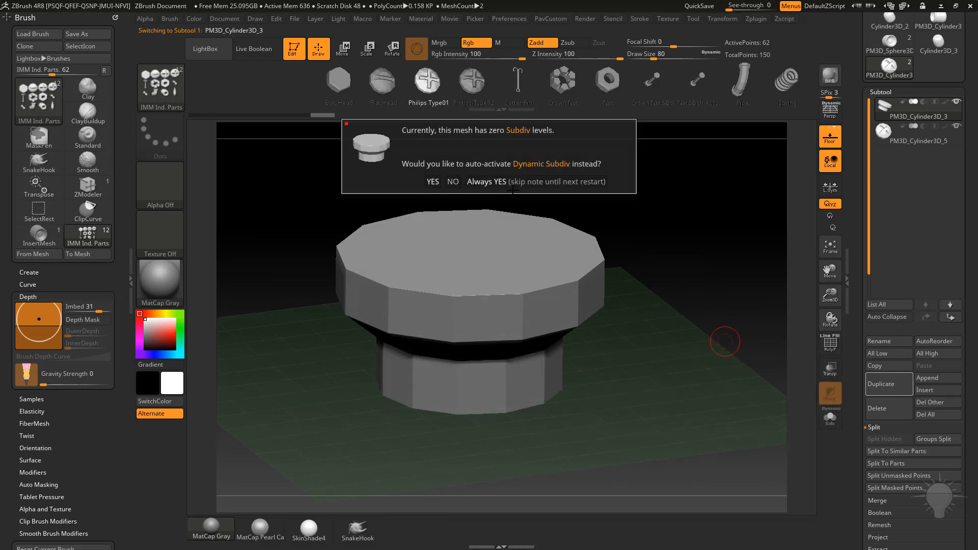
left_click(432, 182)
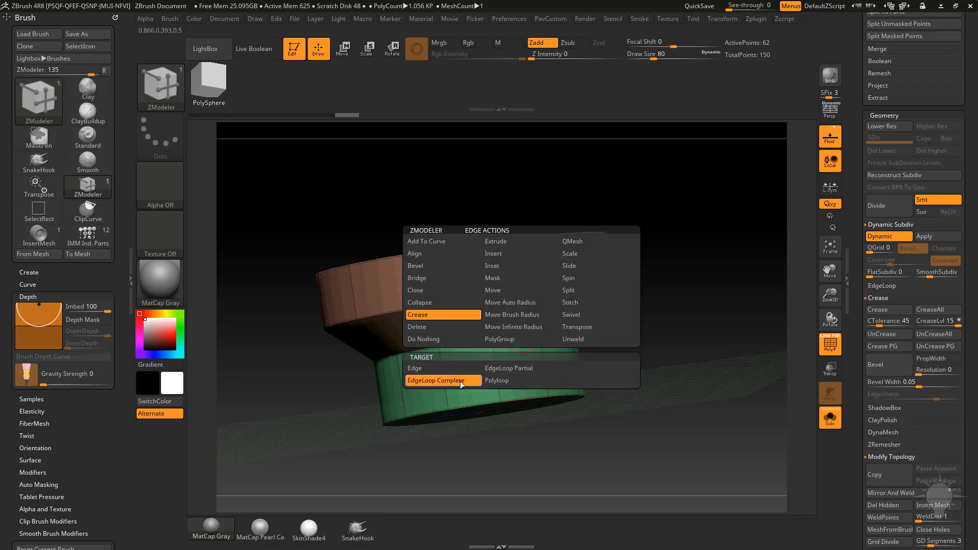
Crease the cylinder's edges with the EdgeLoop Complete target, then orbit to check them
left_click(439, 380)
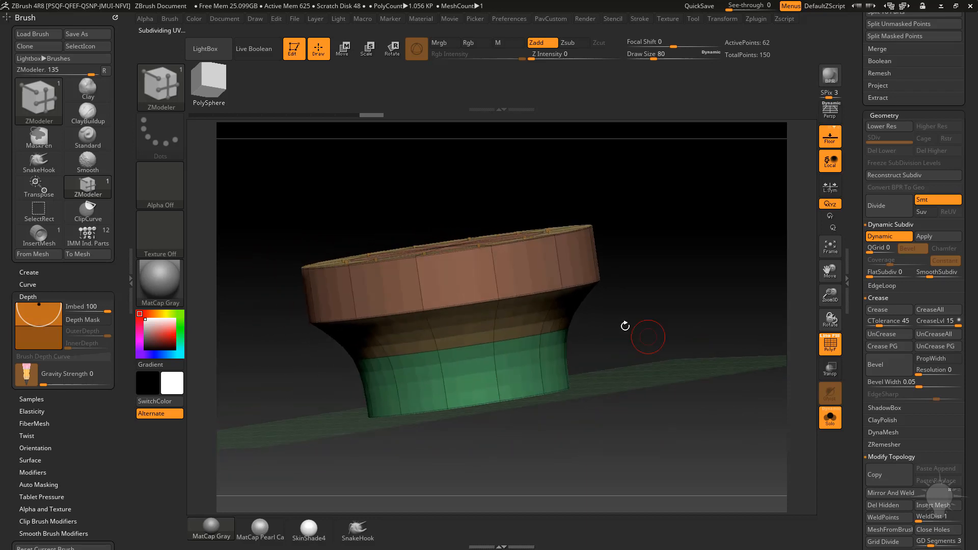
left_click_drag(647, 336, 700, 267)
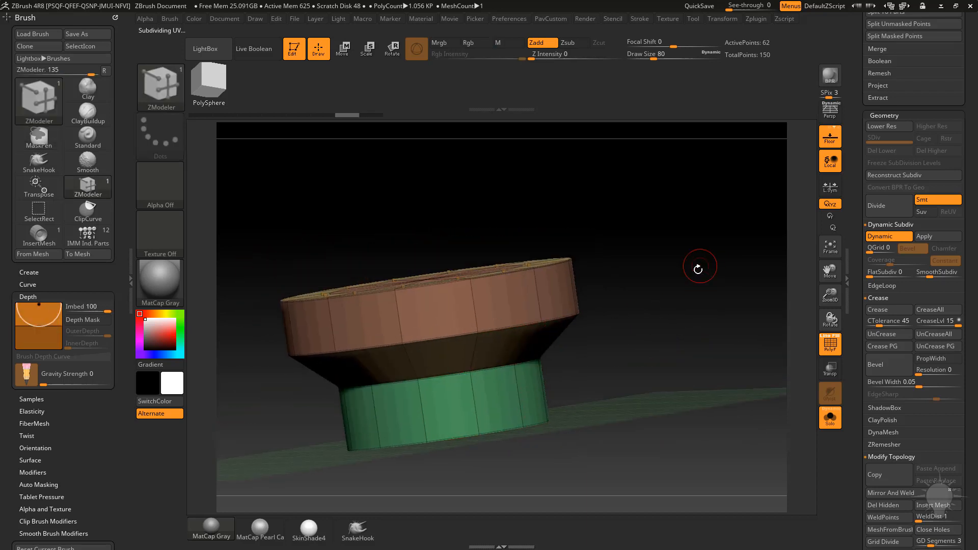
left_click_drag(698, 267, 682, 301)
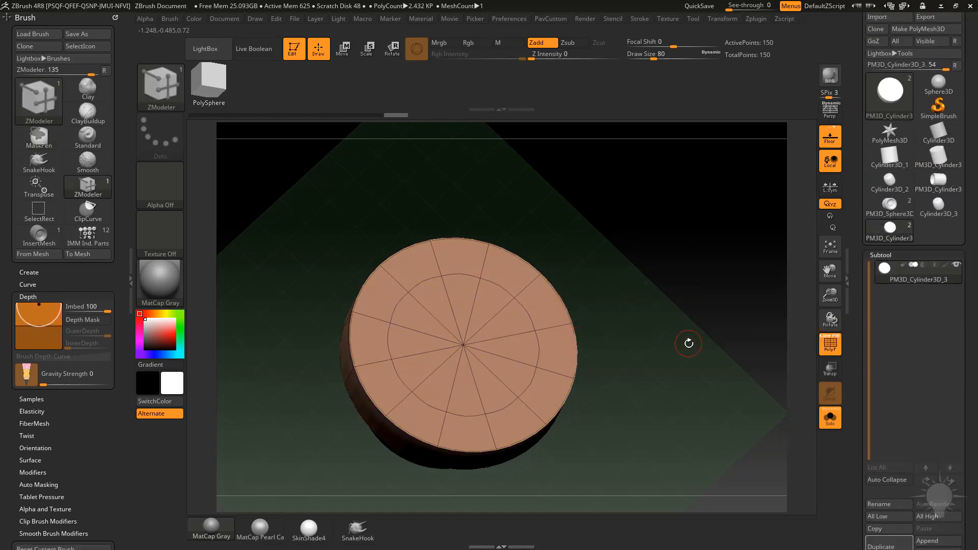
Create a new InsertMesh brush from the stepped cylinder viewed from the front
left_click_drag(689, 343, 673, 293)
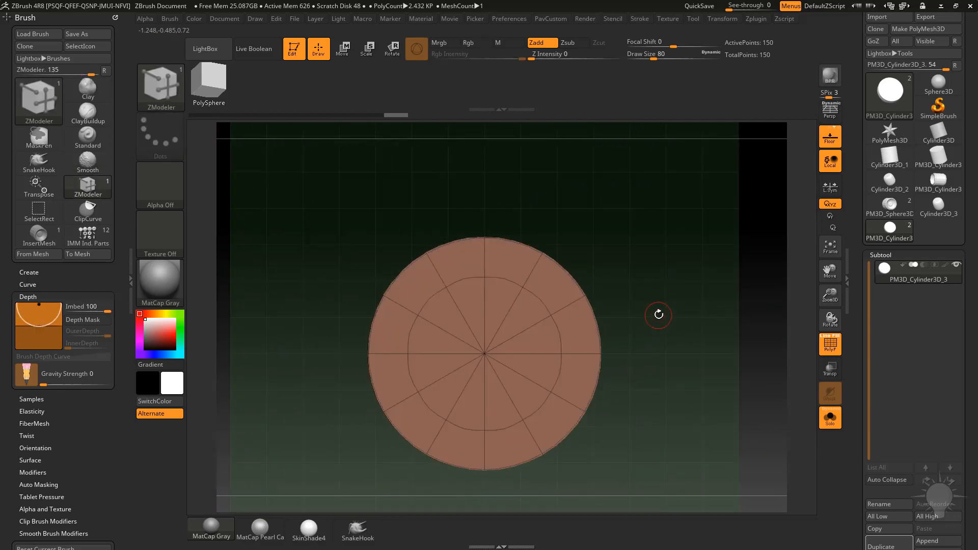
left_click(376, 525)
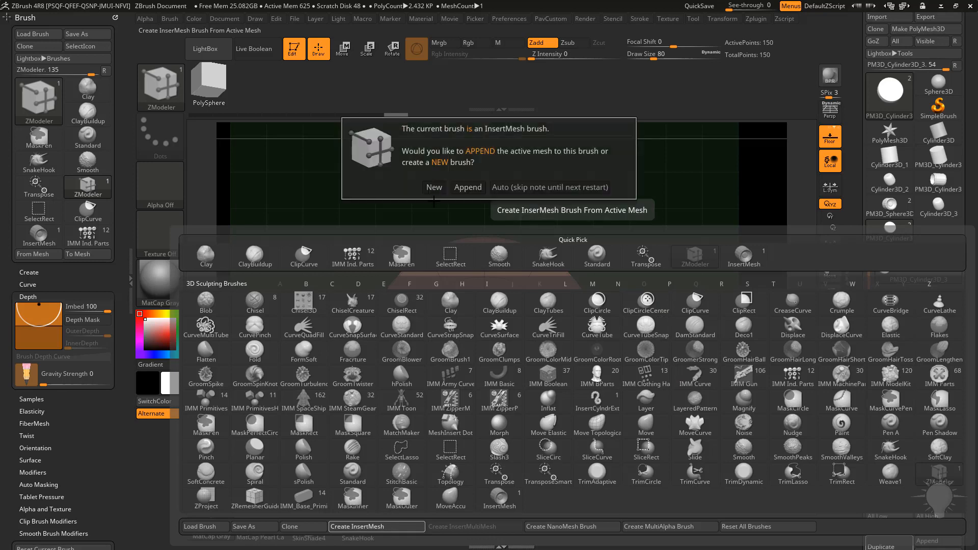
left_click(433, 187)
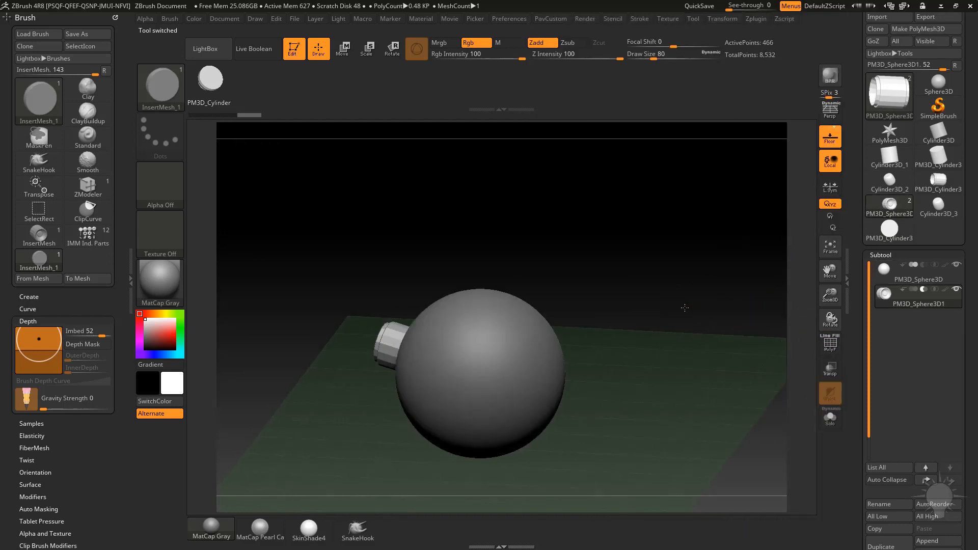
Enable Live Boolean and reposition the InsertMesh_1 port on the sphere
left_click_drag(684, 308, 616, 229)
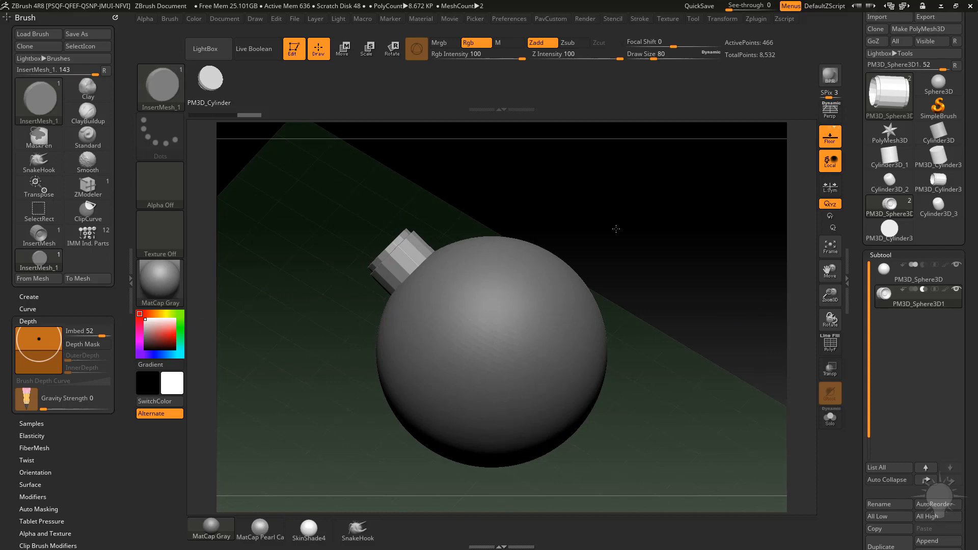
left_click(254, 49)
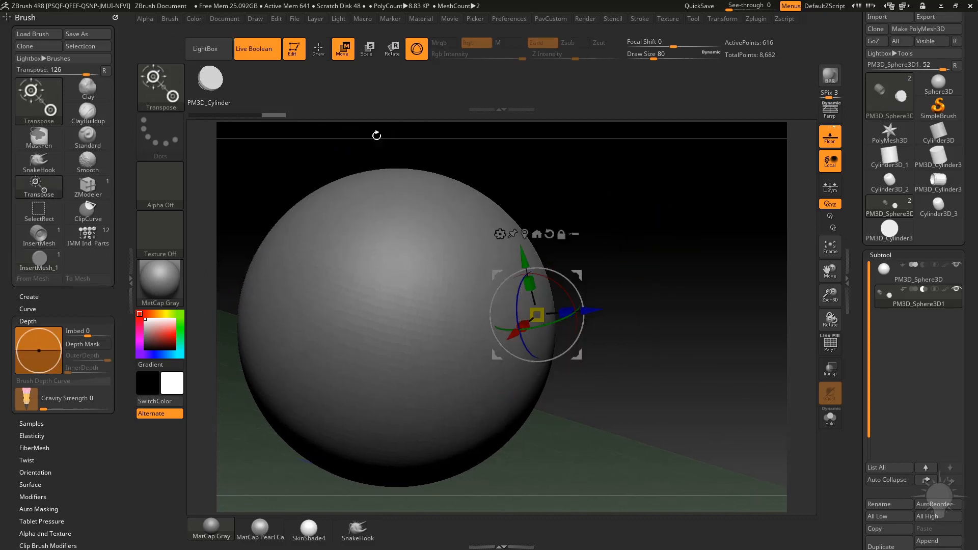
left_click_drag(536, 315, 545, 310)
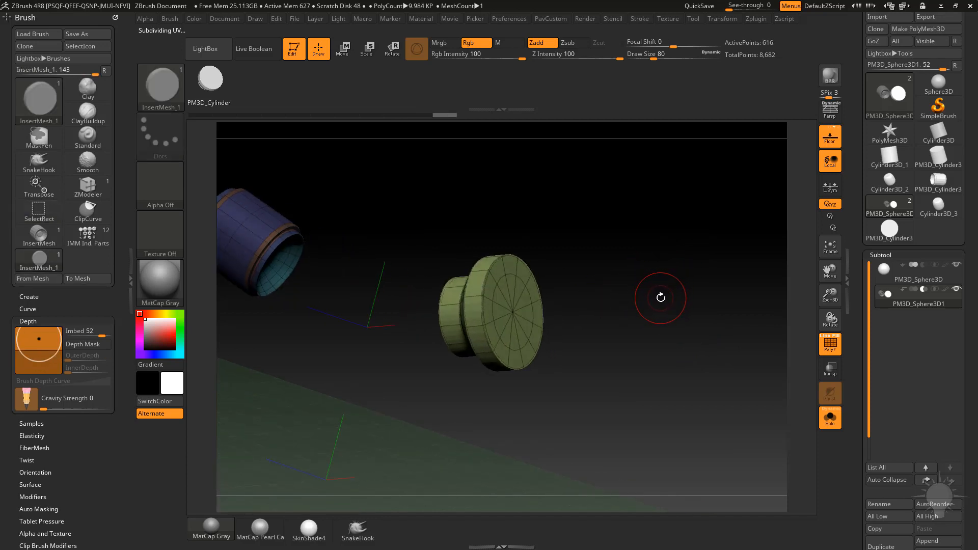
Orbit around the soloed port insert subtool to inspect its stepped cap
left_click_drag(659, 297, 494, 294)
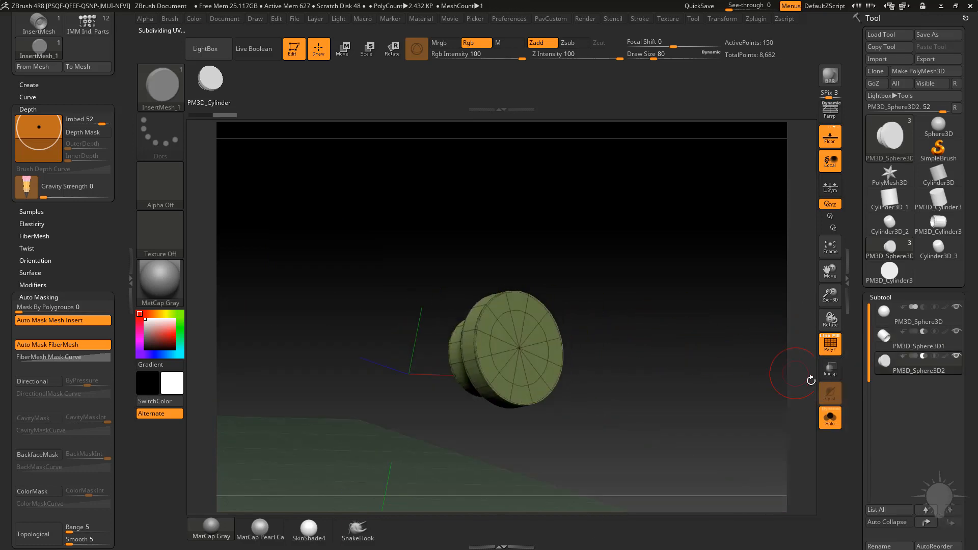
Toggle the top-bar boolean/solo button and orbit around the new Philips screw head subtool
left_click(254, 49)
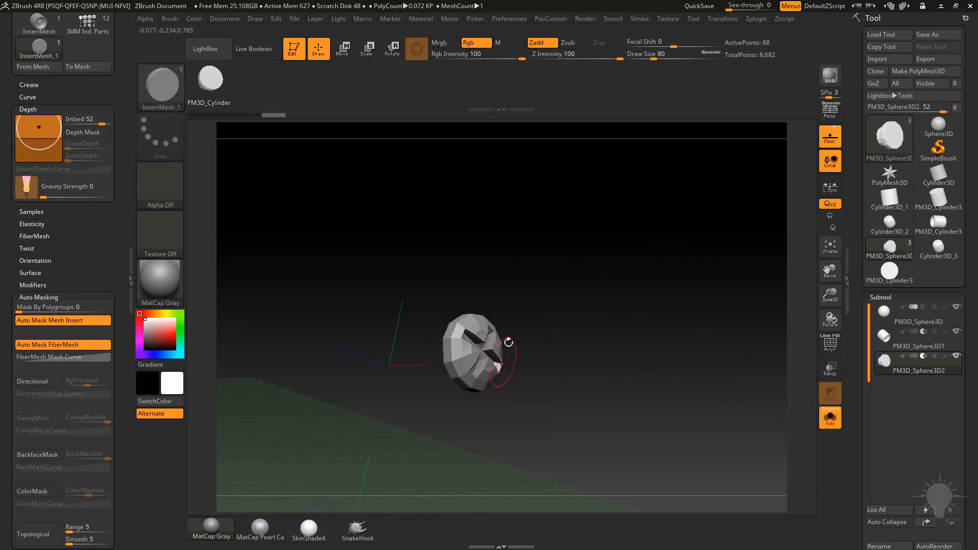
left_click_drag(509, 342, 682, 300)
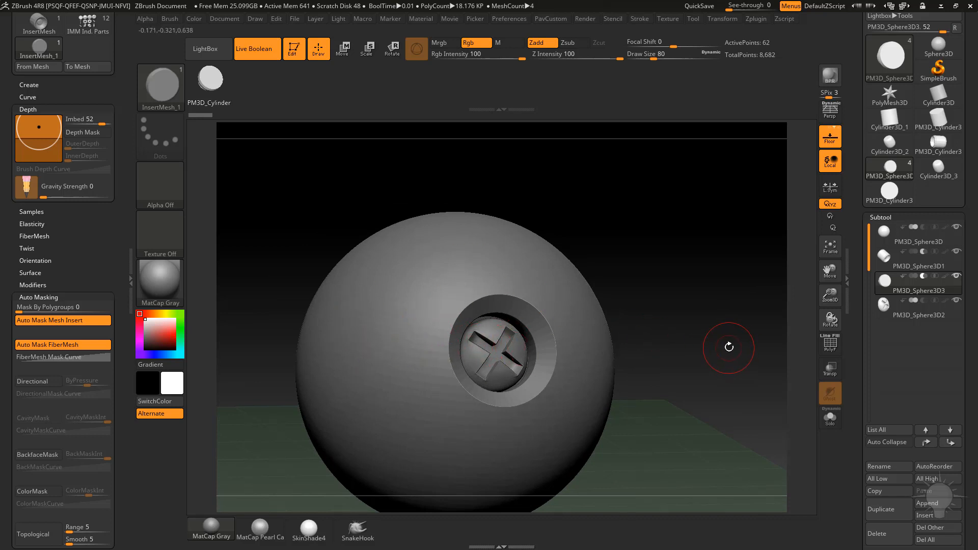
mouse_move(747, 235)
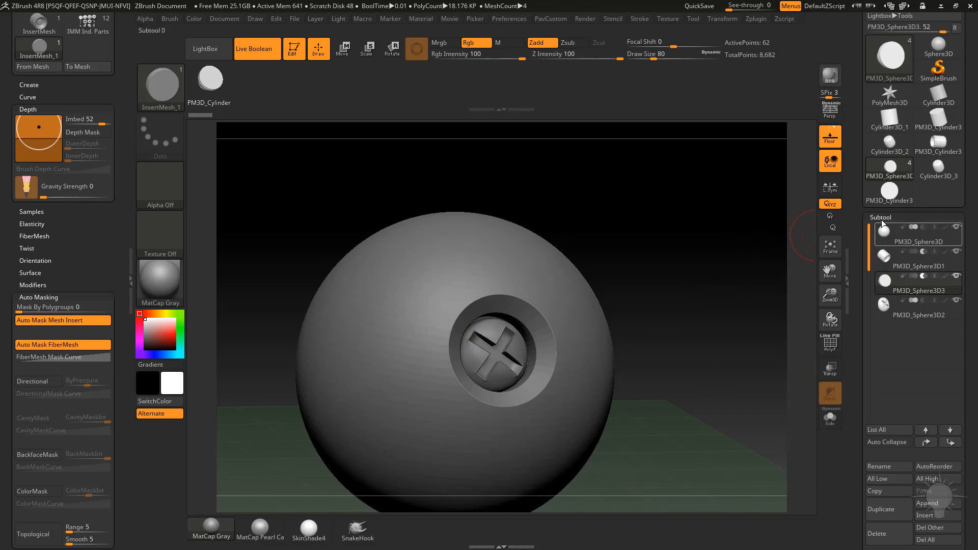
Select the sphere subtool and mark it as the Live Boolean start
left_click(917, 256)
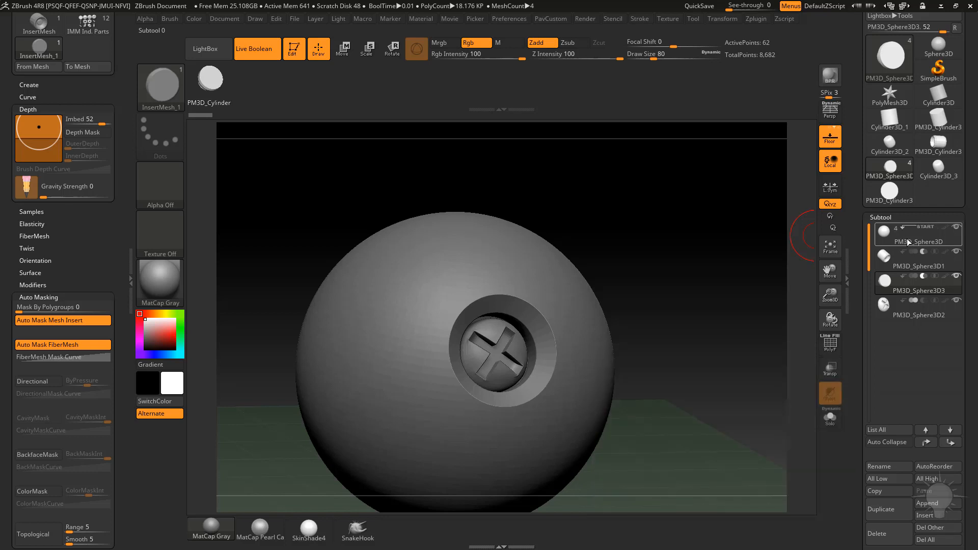
left_click(917, 307)
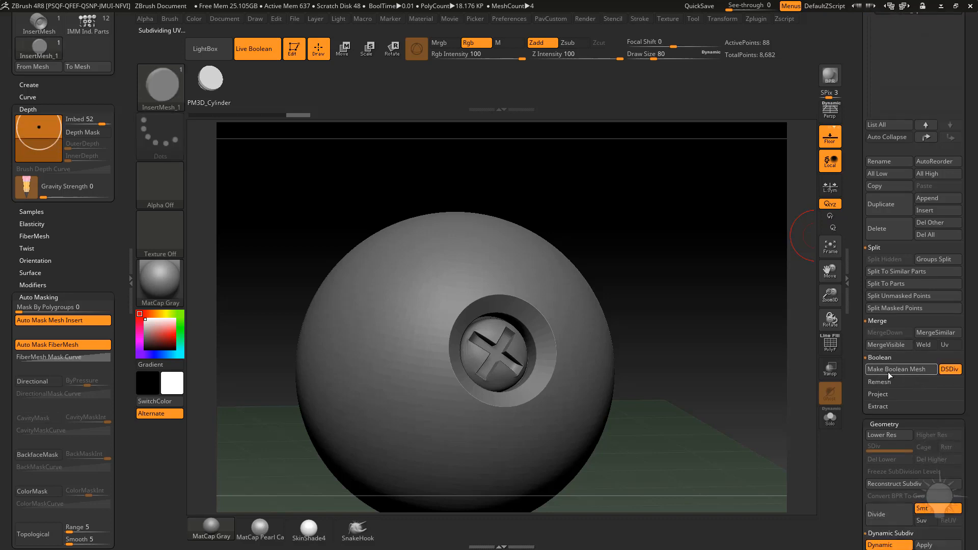
Bake the live boolean with Make Boolean Mesh and orbit to inspect the recessed port
left_click(899, 368)
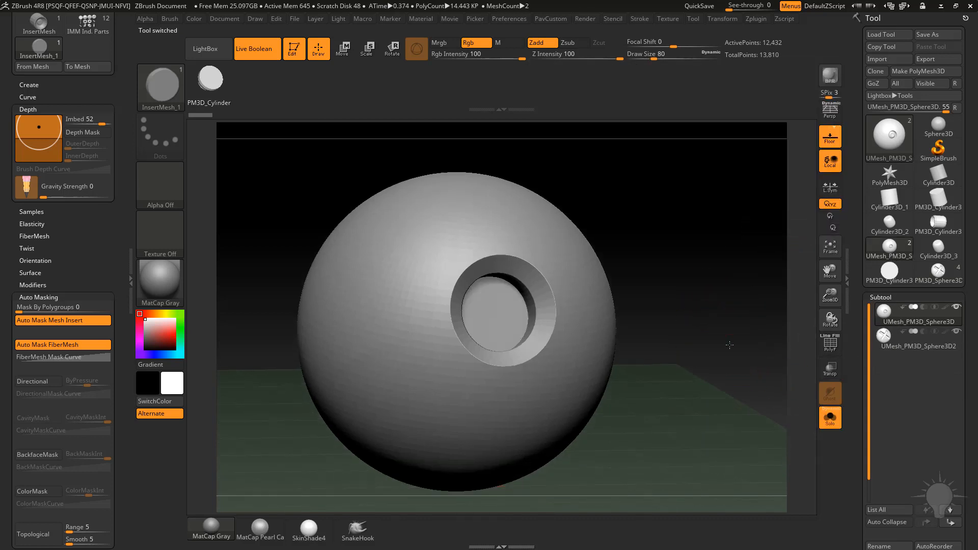
left_click(464, 244)
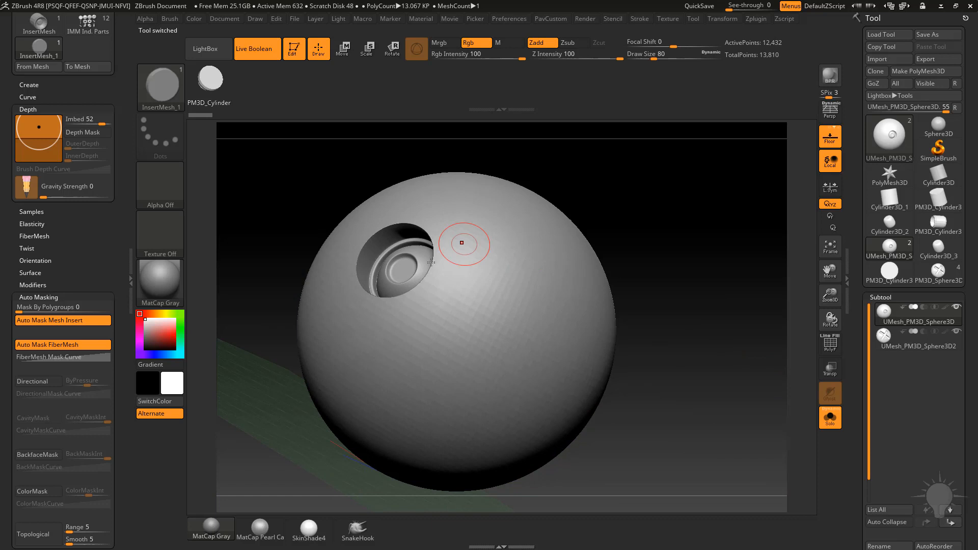